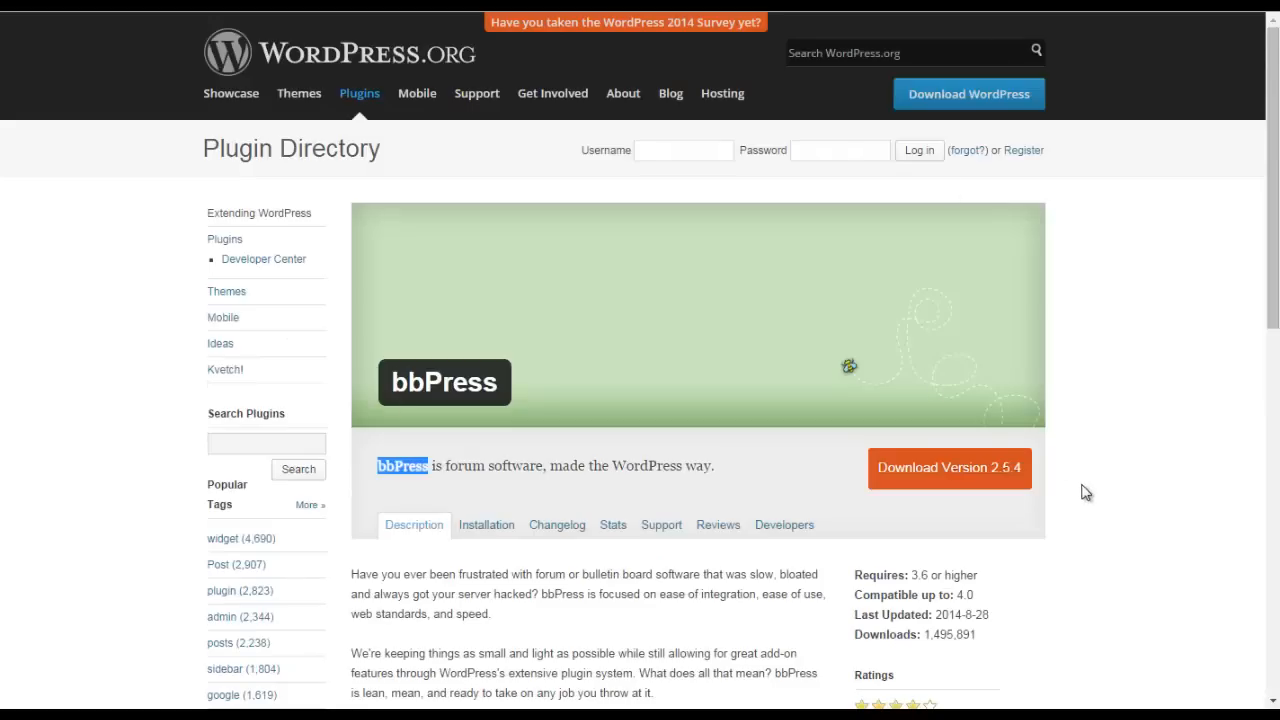
{"action": "mouse_move", "coordinate": [1163, 499]}
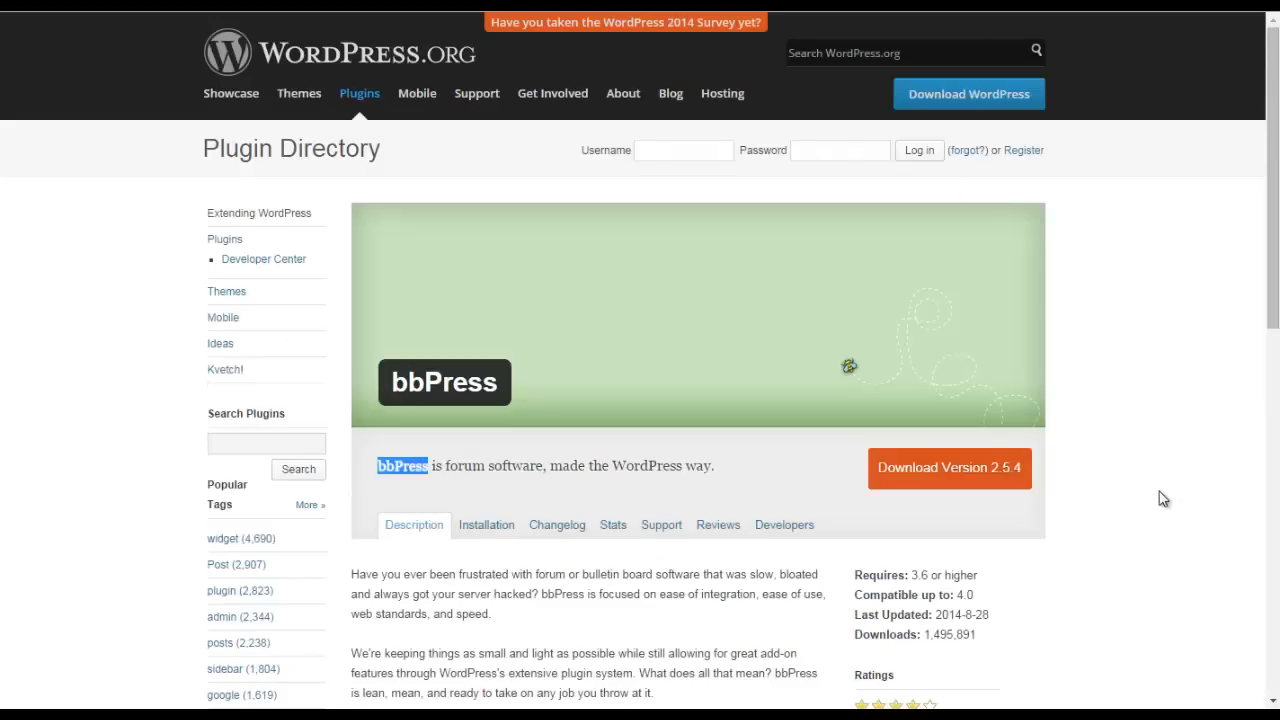
{"action": "mouse_move", "coordinate": [1135, 396]}
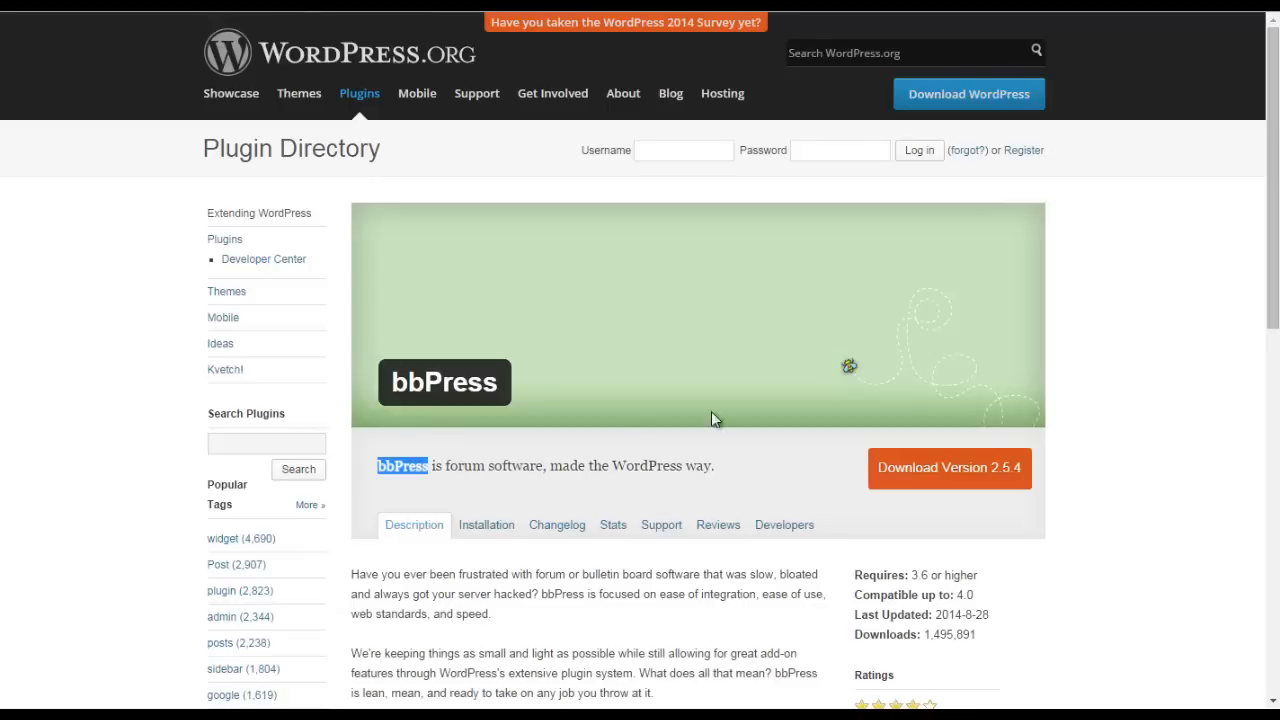
{"action": "mouse_move", "coordinate": [547, 394]}
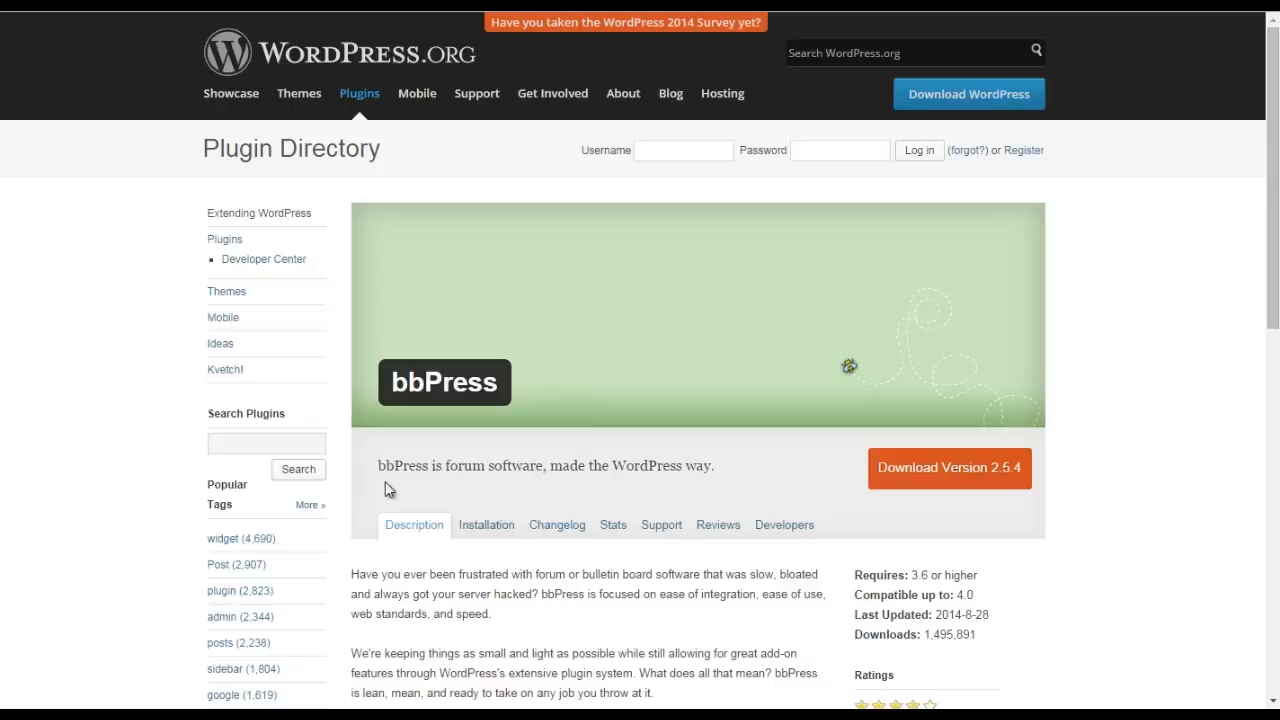
{"action": "mouse_move", "coordinate": [508, 487]}
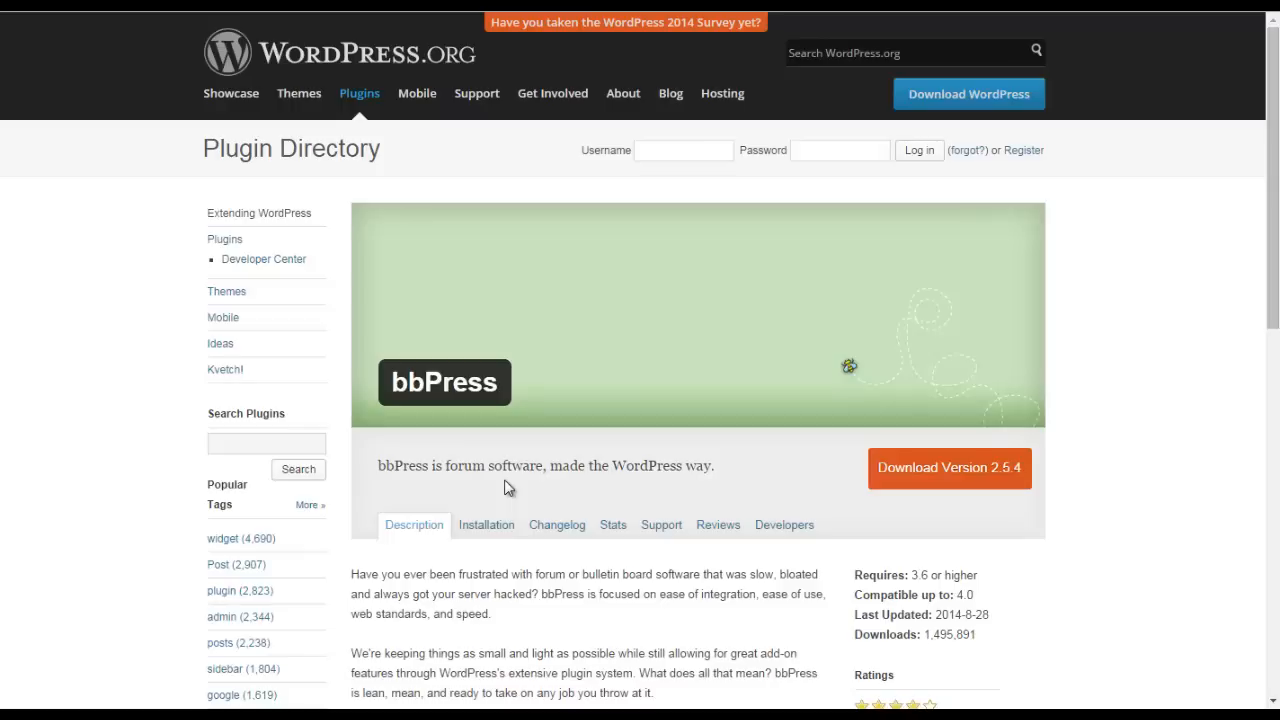
{"action": "mouse_move", "coordinate": [513, 486]}
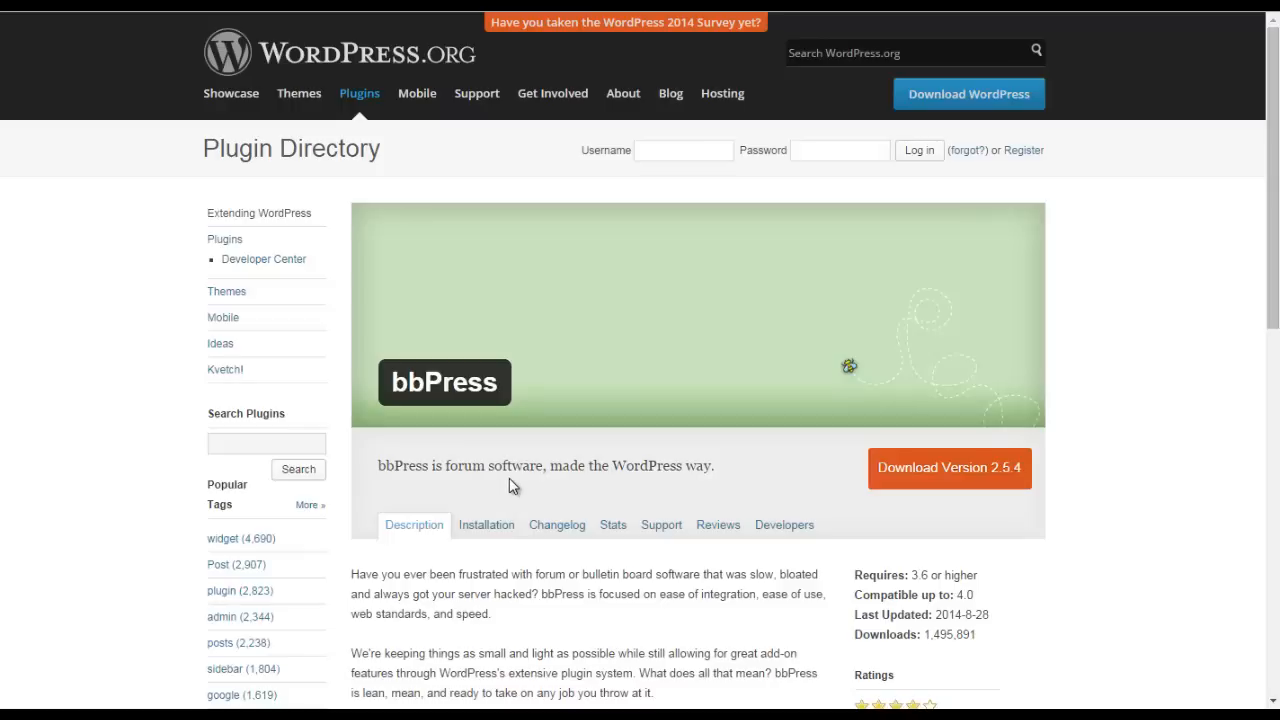
{"action": "mouse_move", "coordinate": [514, 500]}
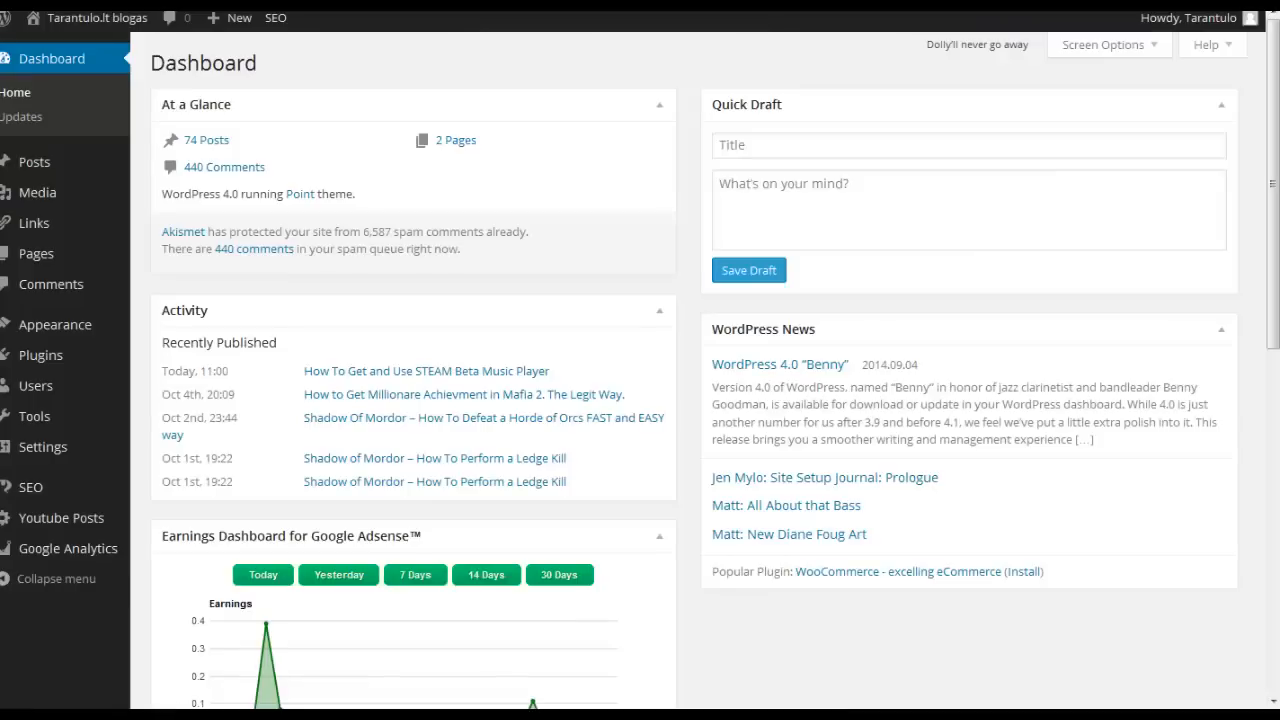
{"action": "mouse_move", "coordinate": [37, 253]}
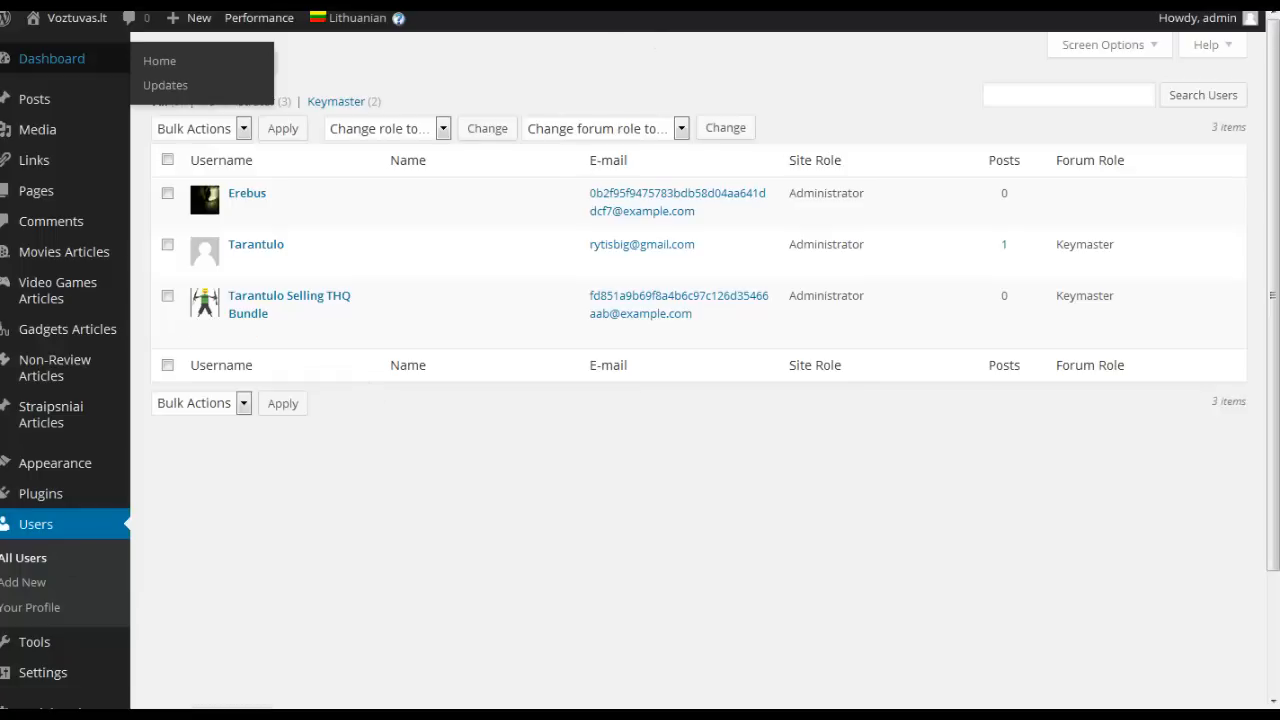
Step: Show the bbPress Forums list in the admin, currently with no forums
{"action": "left_click", "coordinate": [41, 463]}
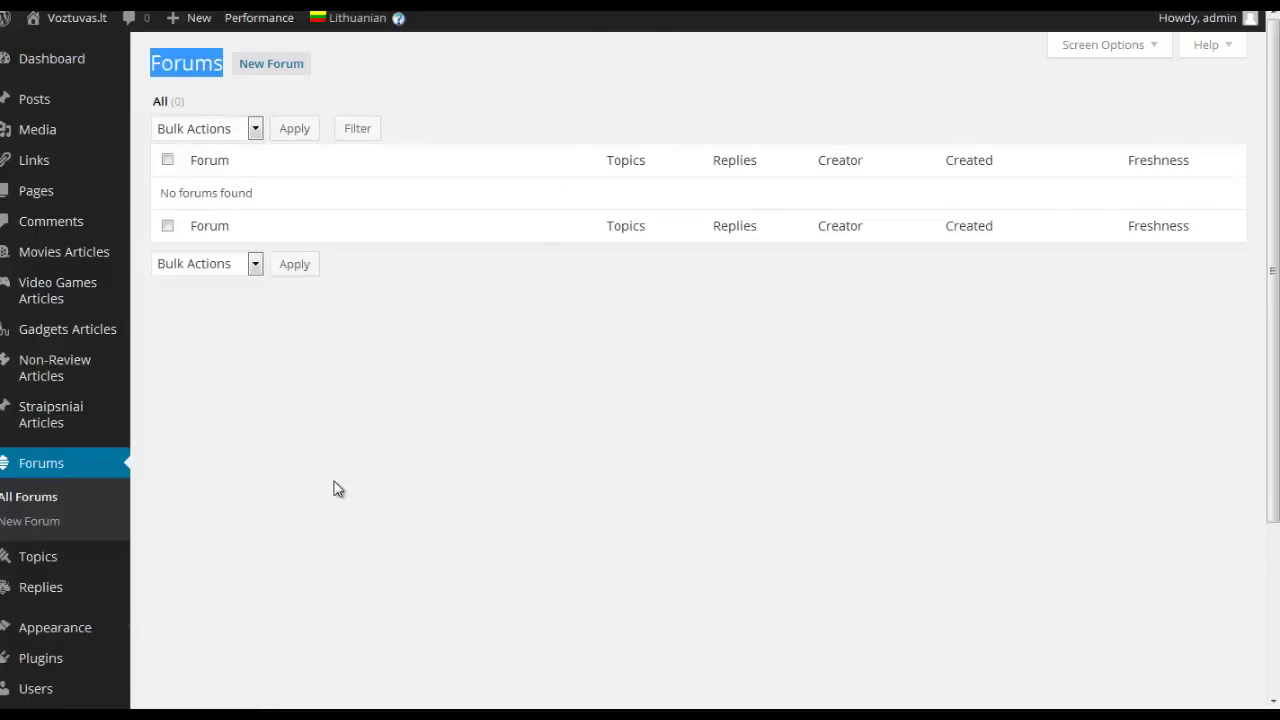
{"action": "mouse_move", "coordinate": [40, 555]}
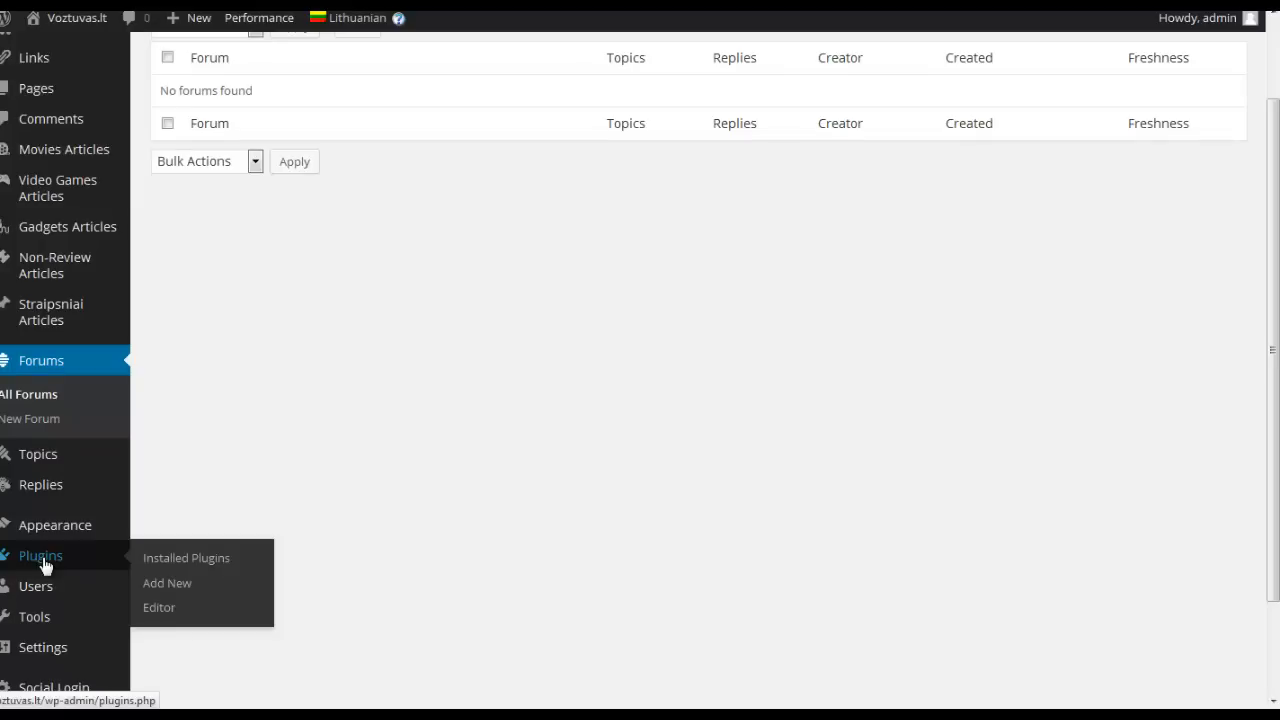
{"action": "mouse_move", "coordinate": [76, 568]}
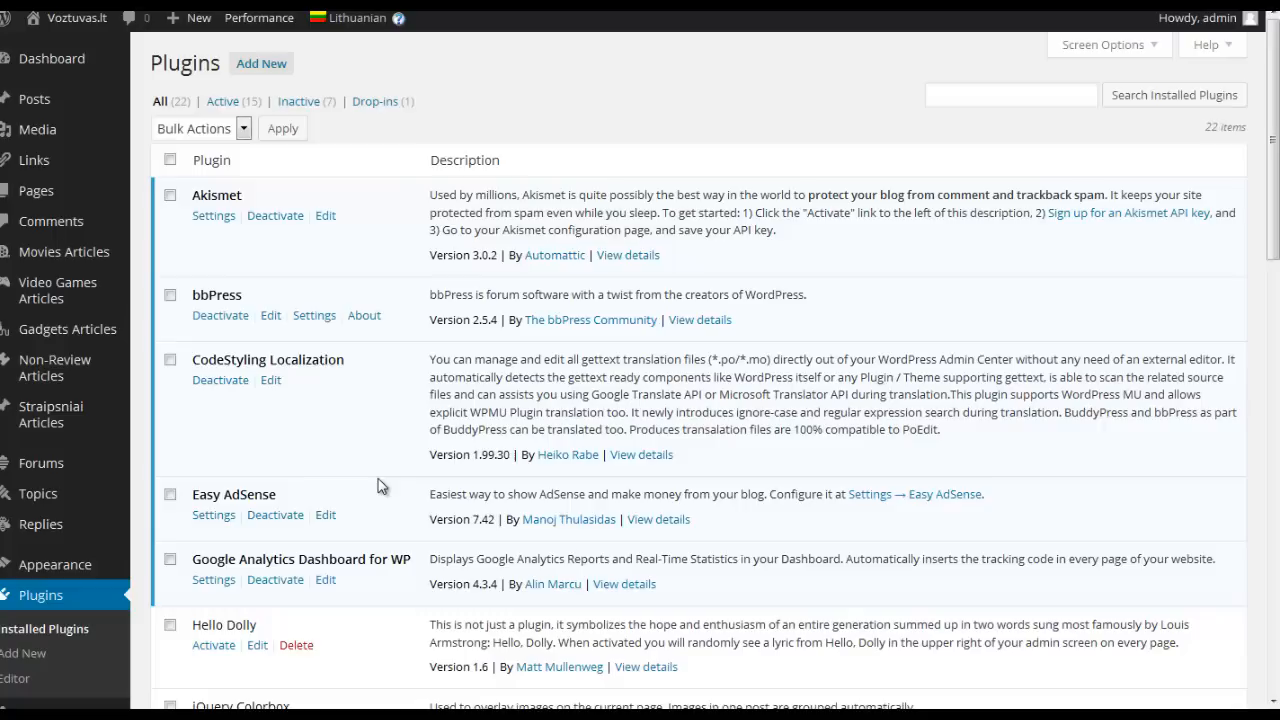
{"action": "mouse_move", "coordinate": [386, 472]}
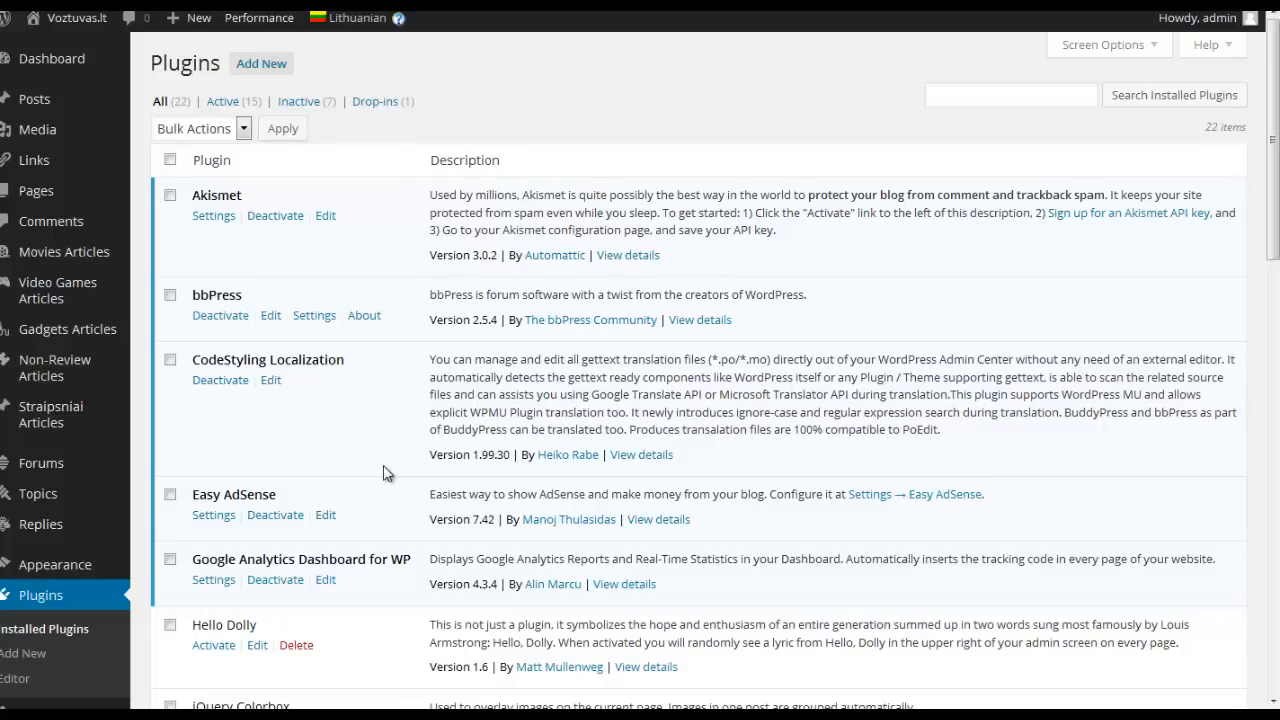
{"action": "mouse_move", "coordinate": [351, 439]}
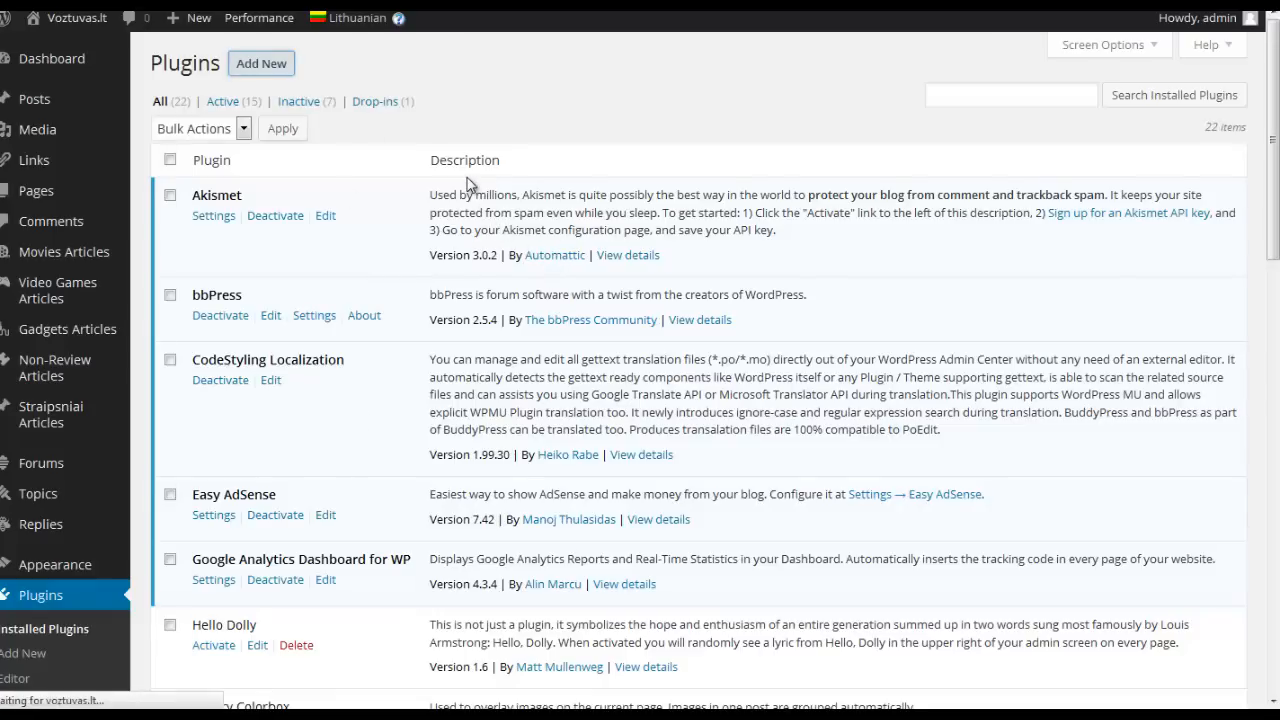
Step: Search the plugin catalogue for 'User Role Editor', which shows as already installed
{"action": "left_click", "coordinate": [261, 63]}
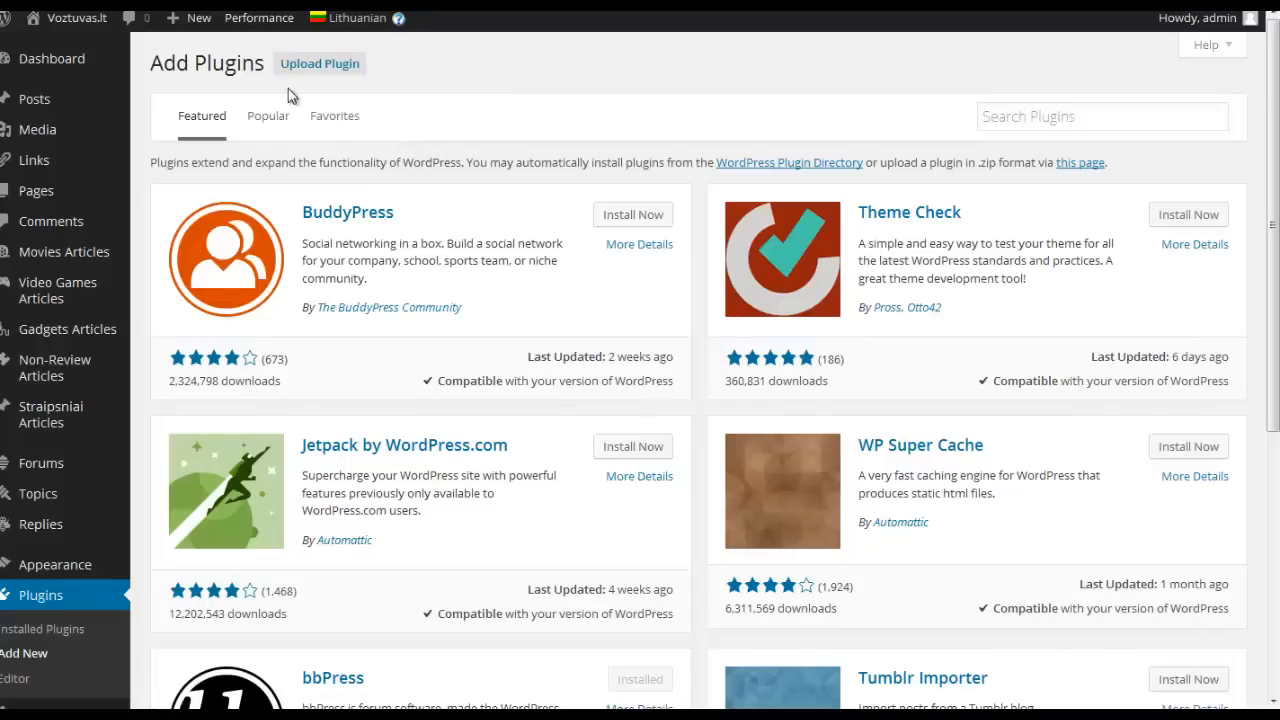
{"action": "left_click", "coordinate": [1100, 116]}
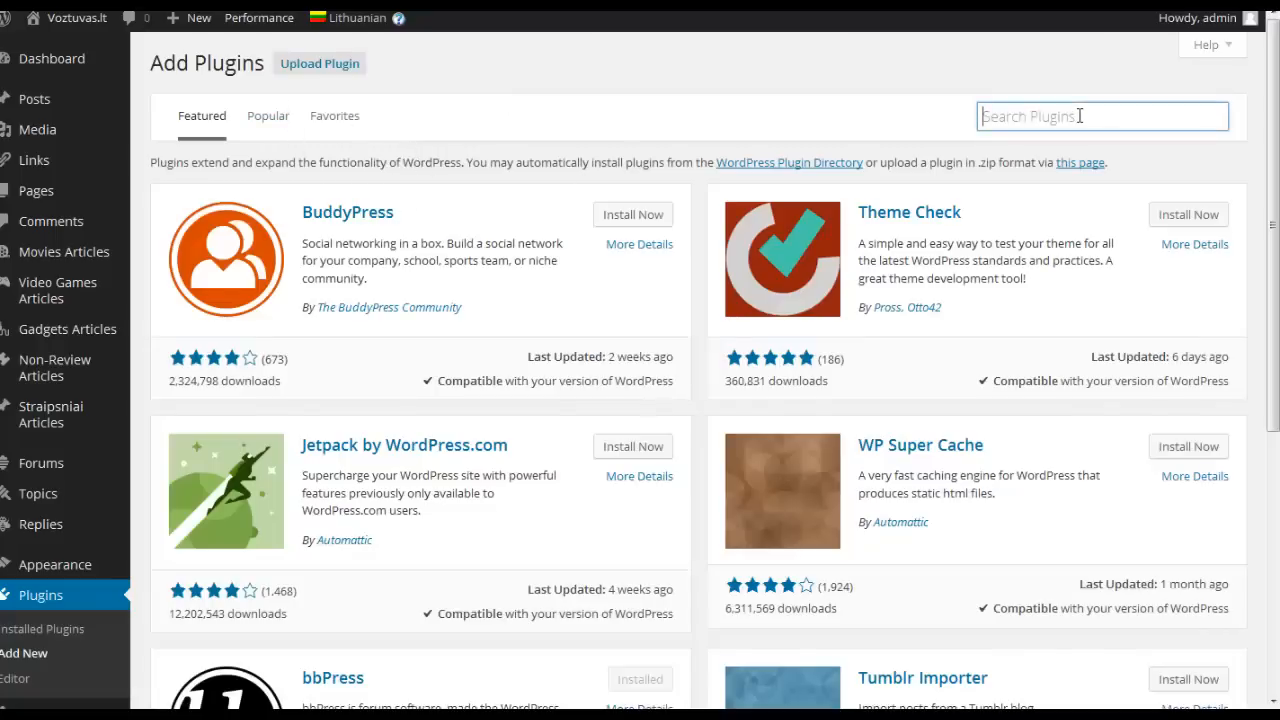
{"action": "type", "text": "us"}
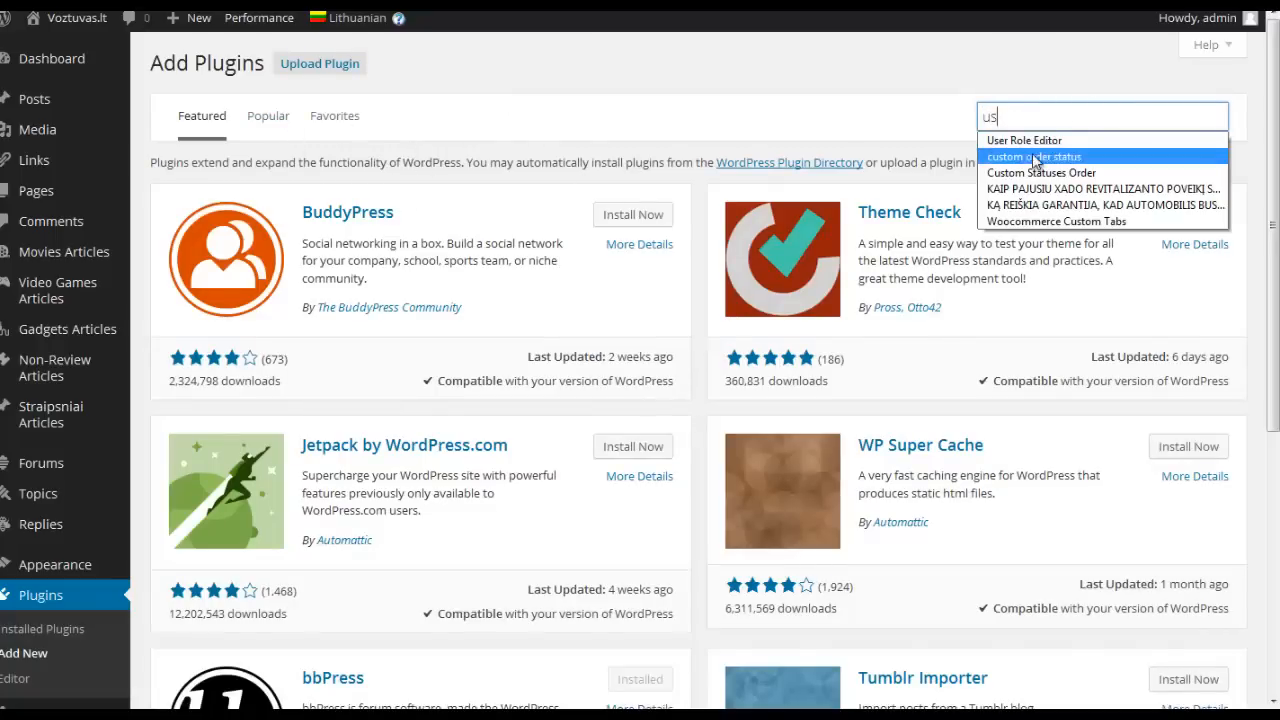
{"action": "left_click", "coordinate": [1033, 140]}
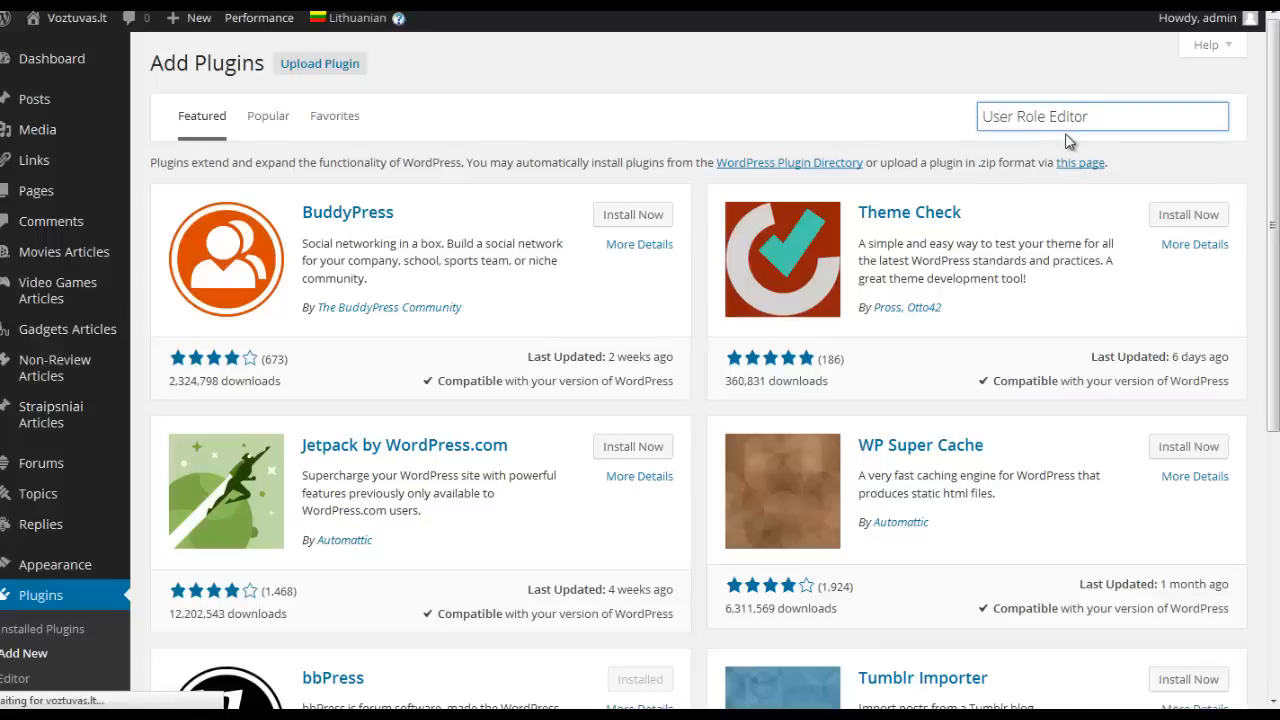
{"action": "mouse_move", "coordinate": [1055, 138]}
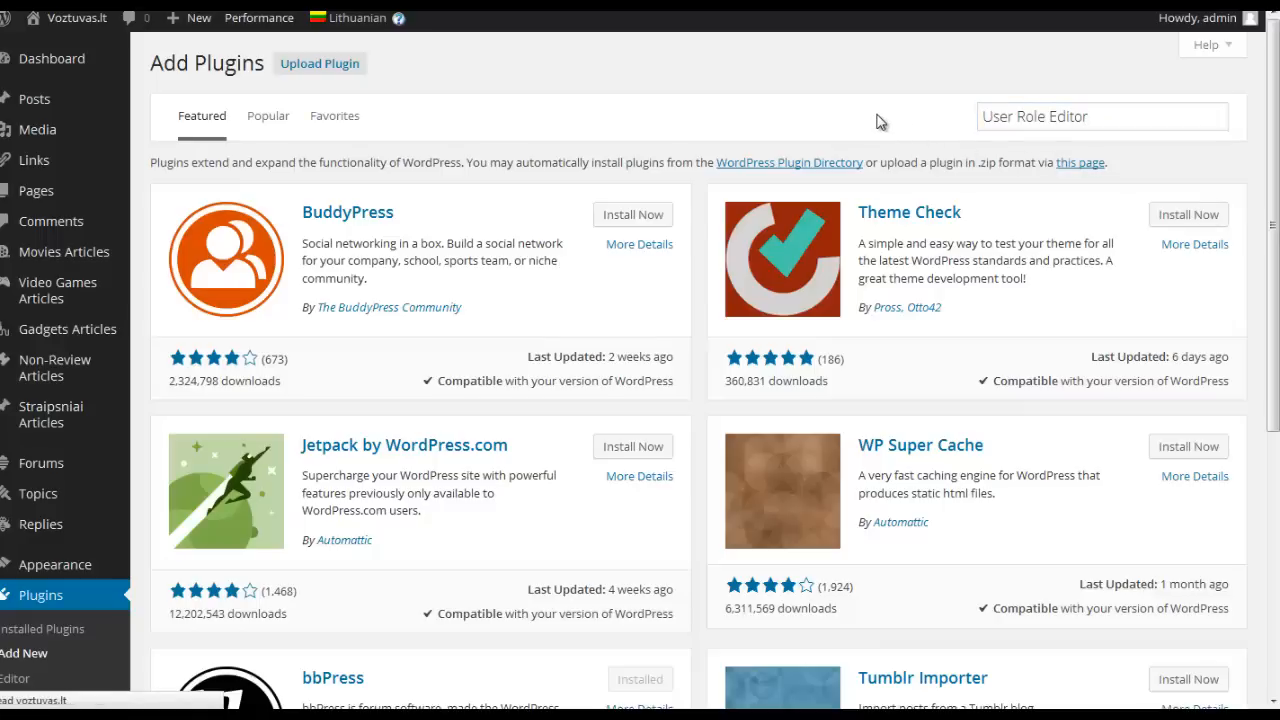
{"action": "key", "text": "Enter"}
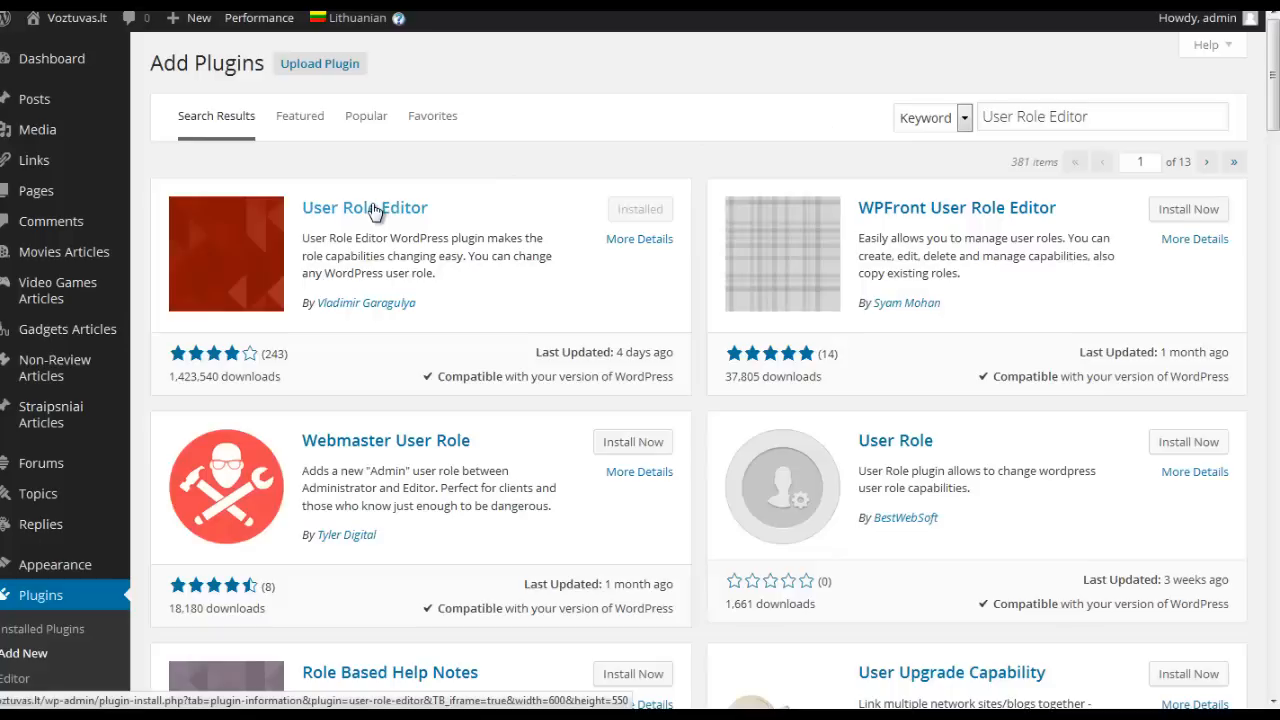
{"action": "mouse_move", "coordinate": [555, 229]}
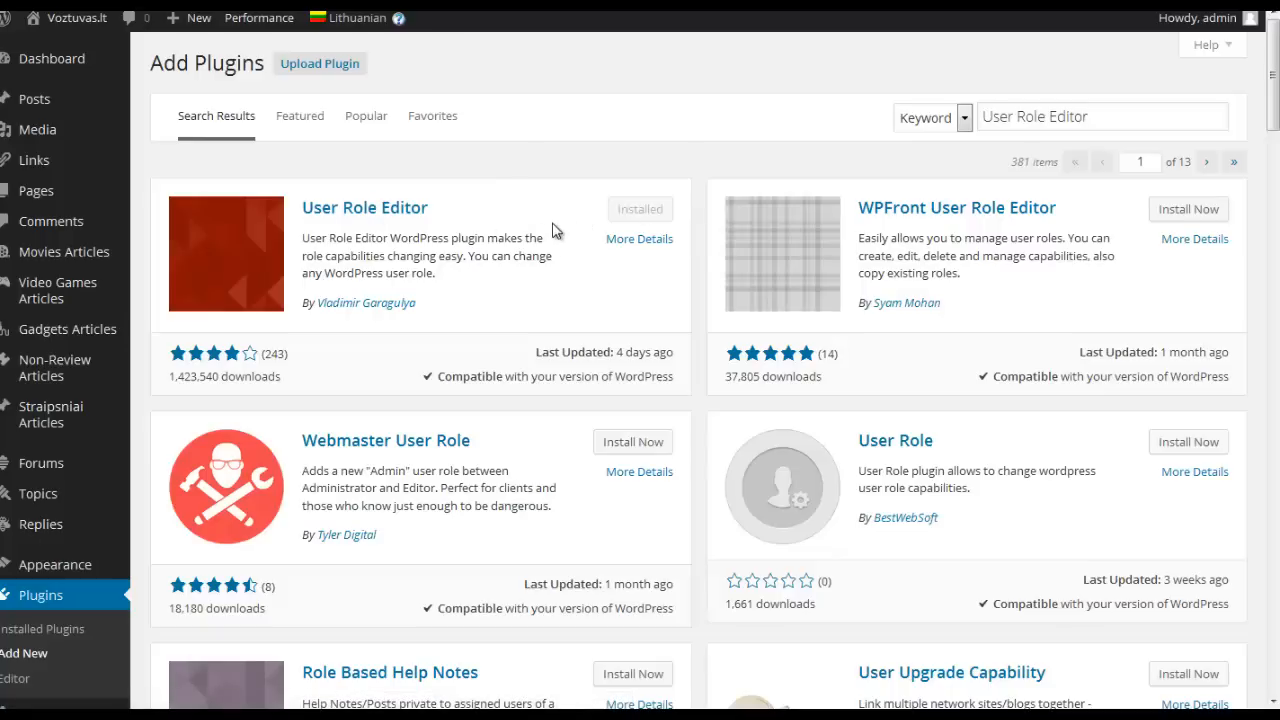
{"action": "mouse_move", "coordinate": [57, 290]}
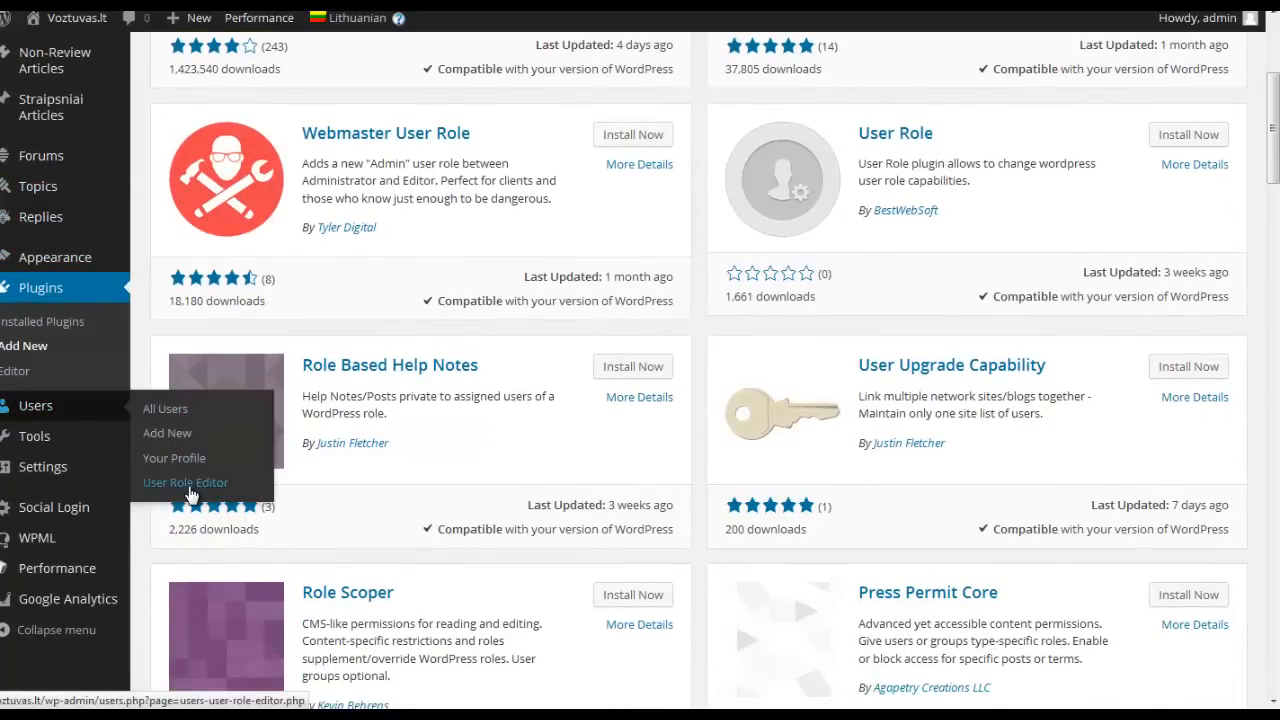
Step: Review the Subscriber role's capabilities (only read enabled) and the Reset option in User Role Editor
{"action": "left_click", "coordinate": [185, 482]}
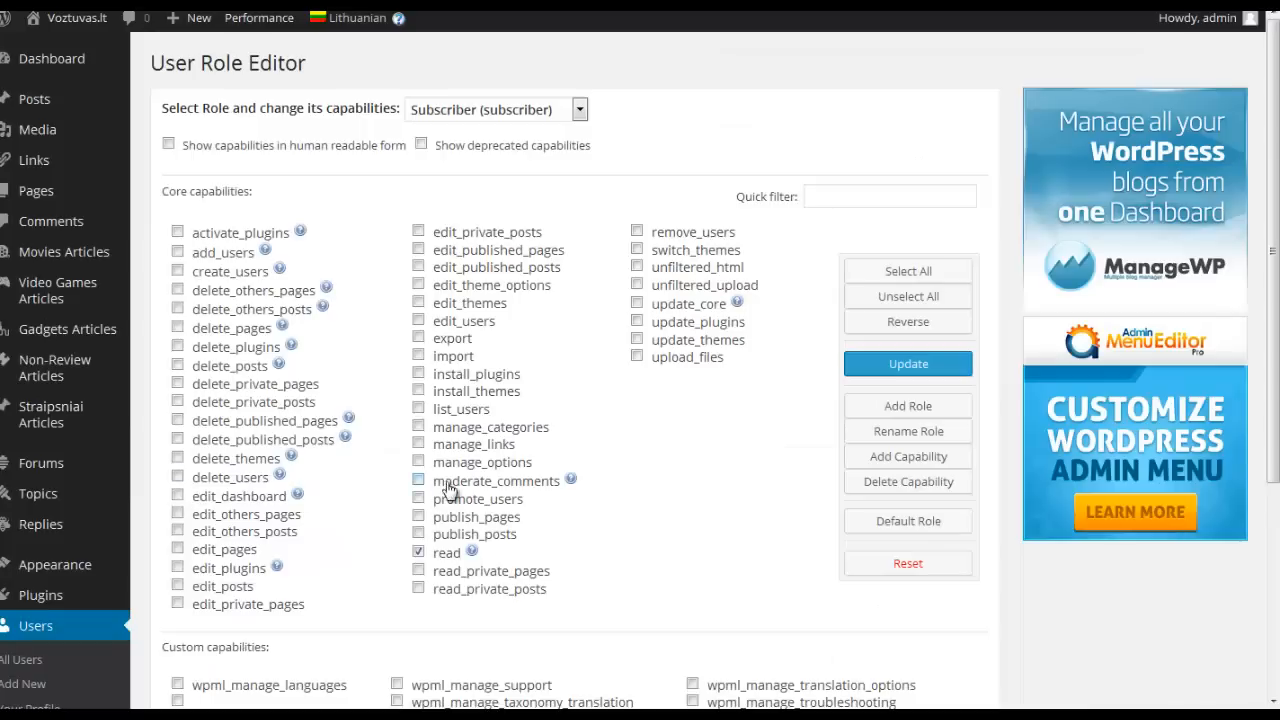
{"action": "mouse_move", "coordinate": [896, 571]}
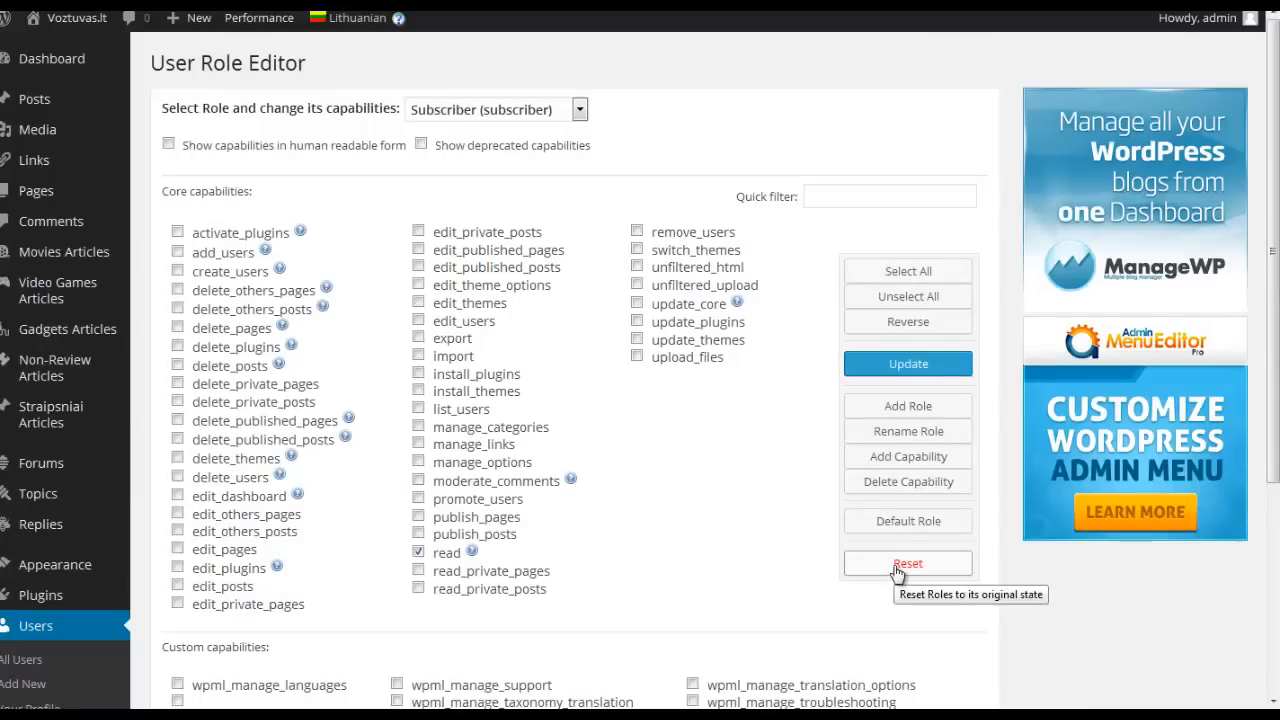
{"action": "mouse_move", "coordinate": [756, 568]}
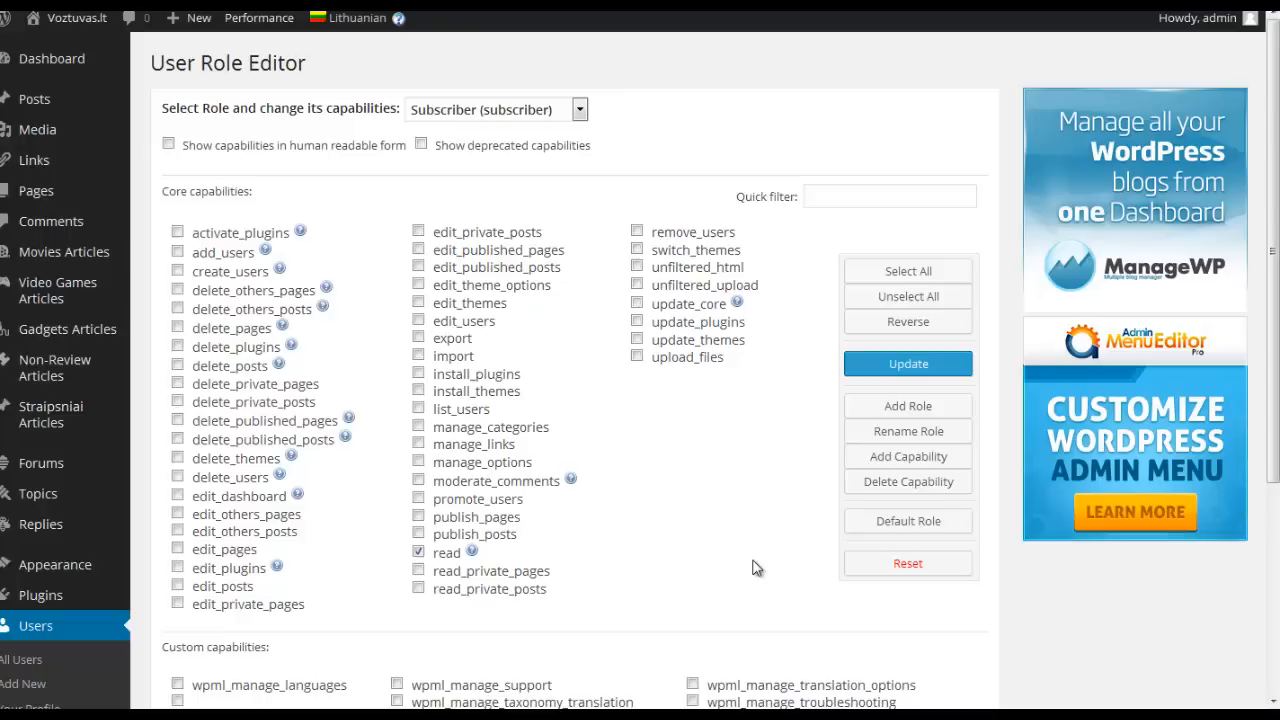
{"action": "mouse_move", "coordinate": [332, 210]}
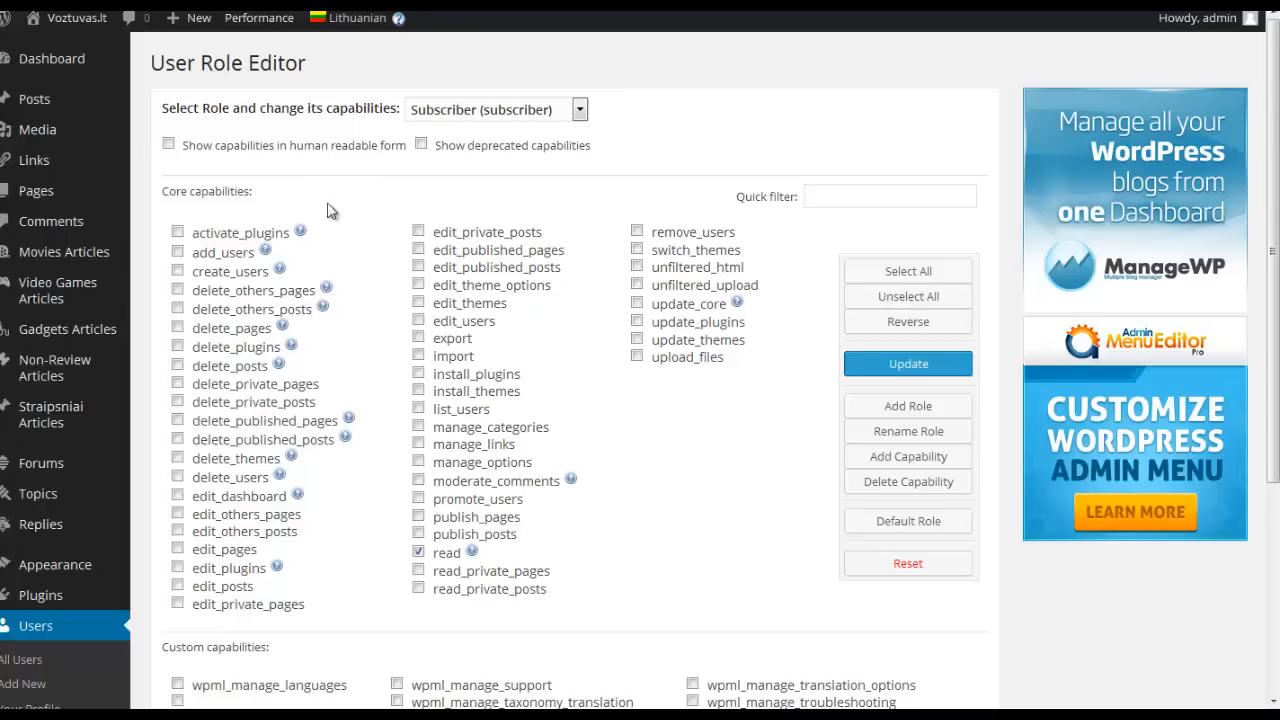
{"action": "scroll", "scroll_direction": "down", "scroll_amount": 3}
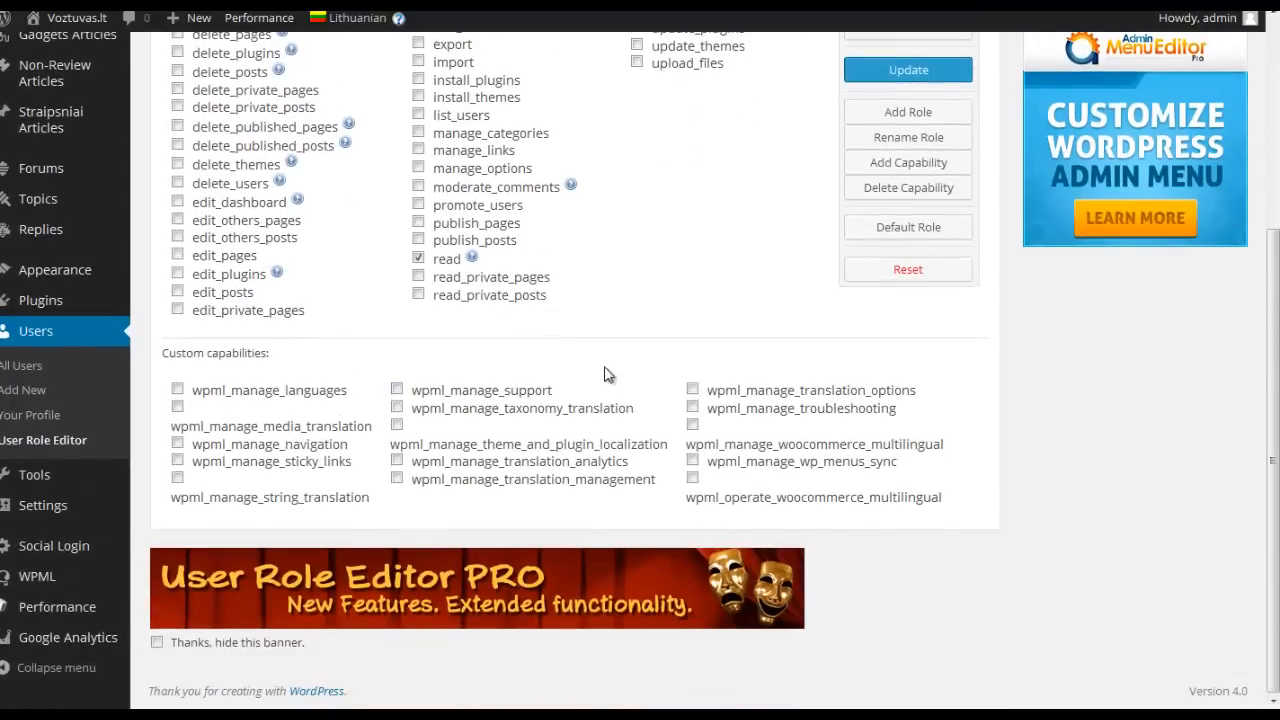
{"action": "scroll", "scroll_direction": "up", "scroll_amount": 3}
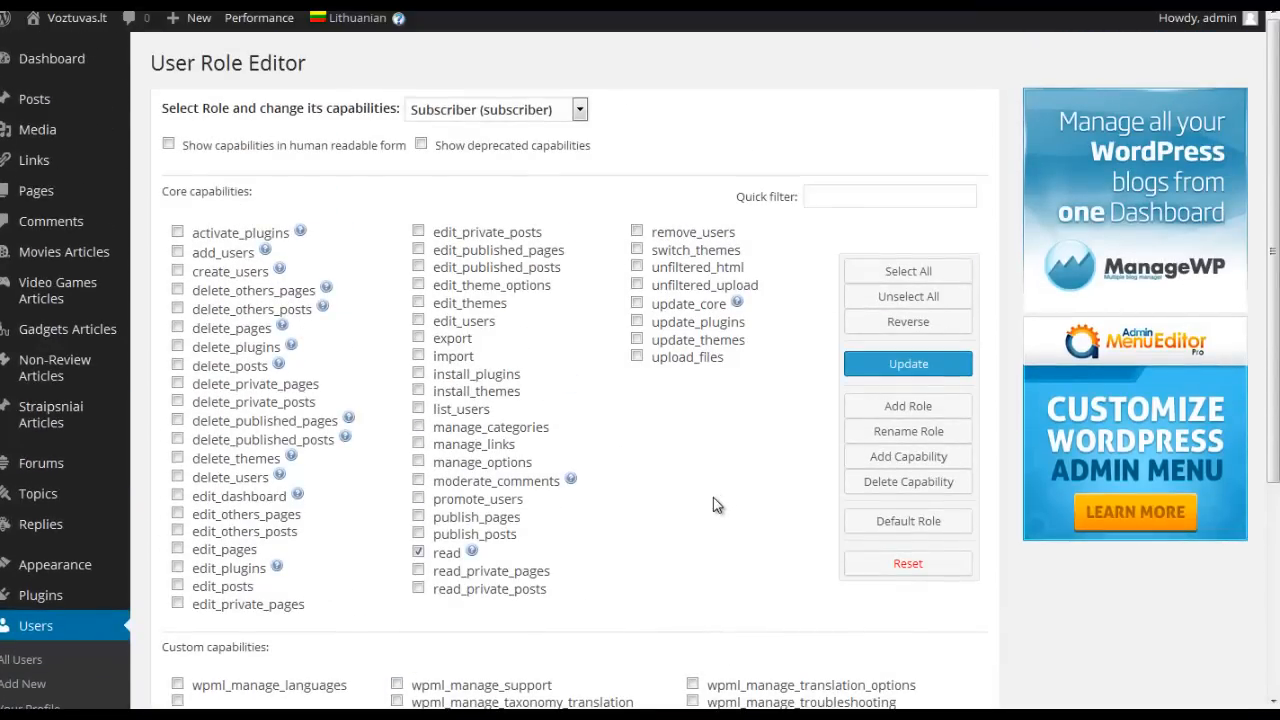
{"action": "mouse_move", "coordinate": [567, 467]}
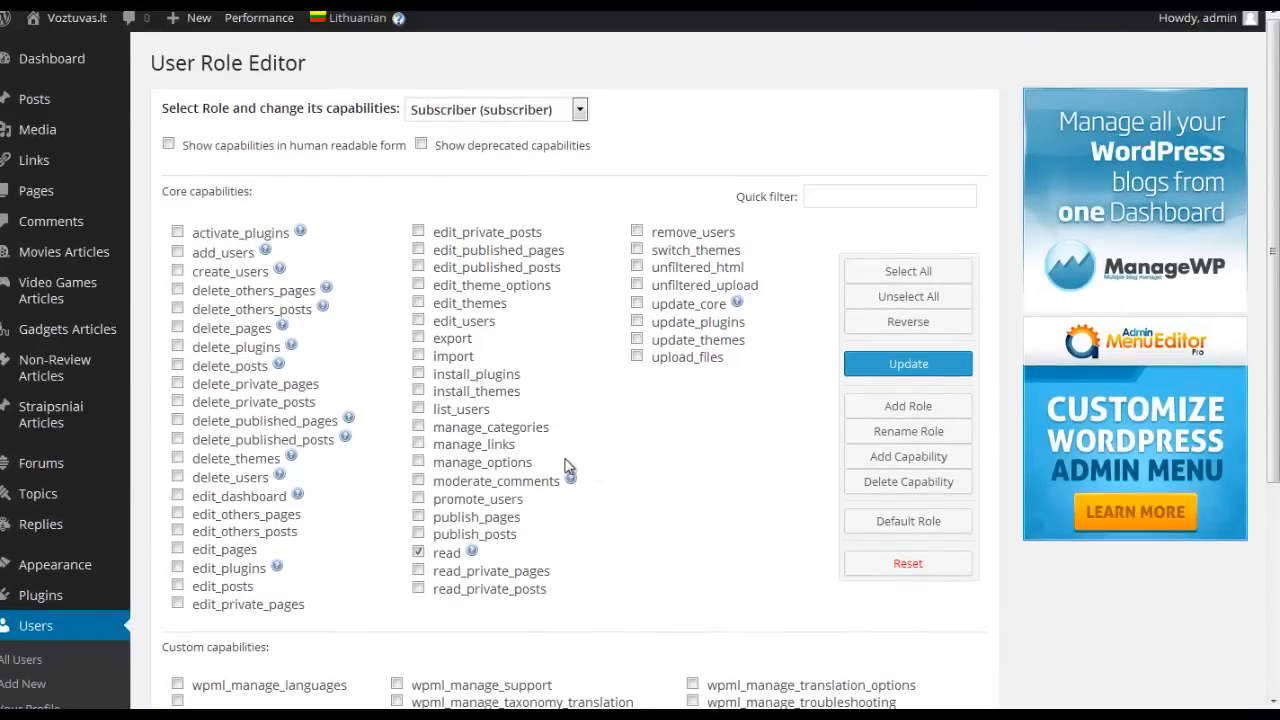
{"action": "mouse_move", "coordinate": [40, 463]}
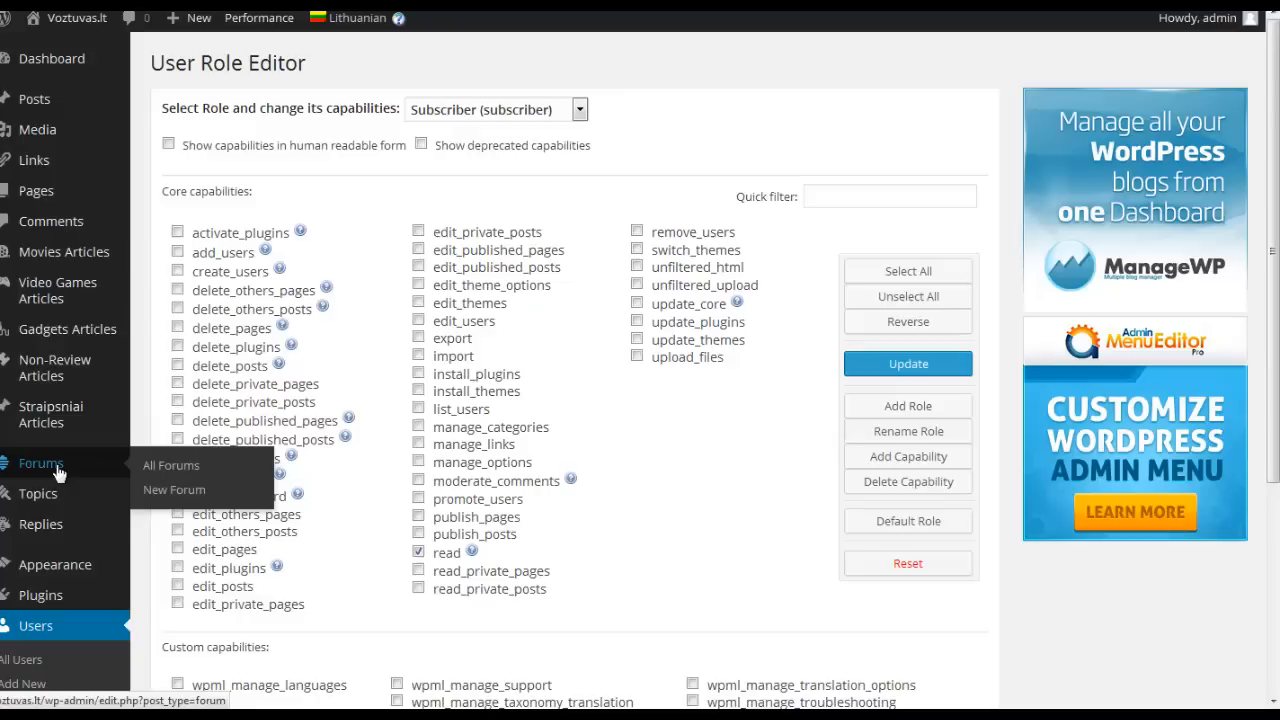
{"action": "mouse_move", "coordinate": [77, 468]}
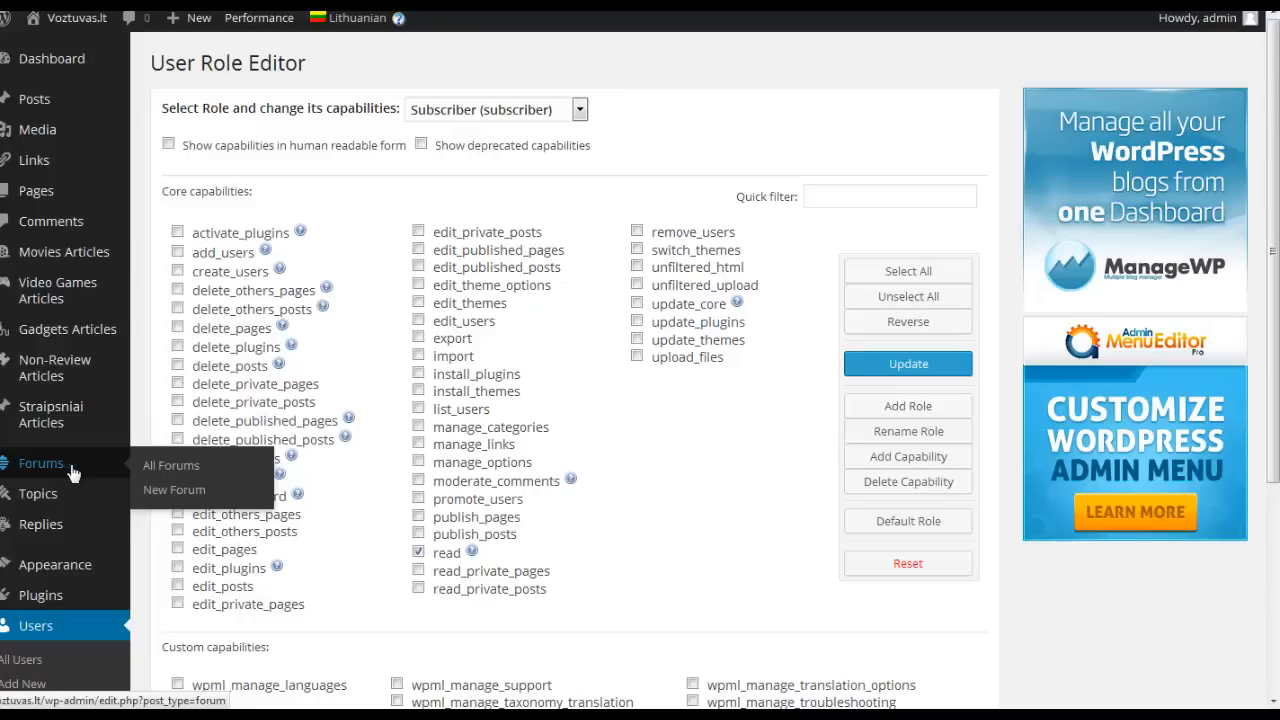
{"action": "mouse_move", "coordinate": [708, 484]}
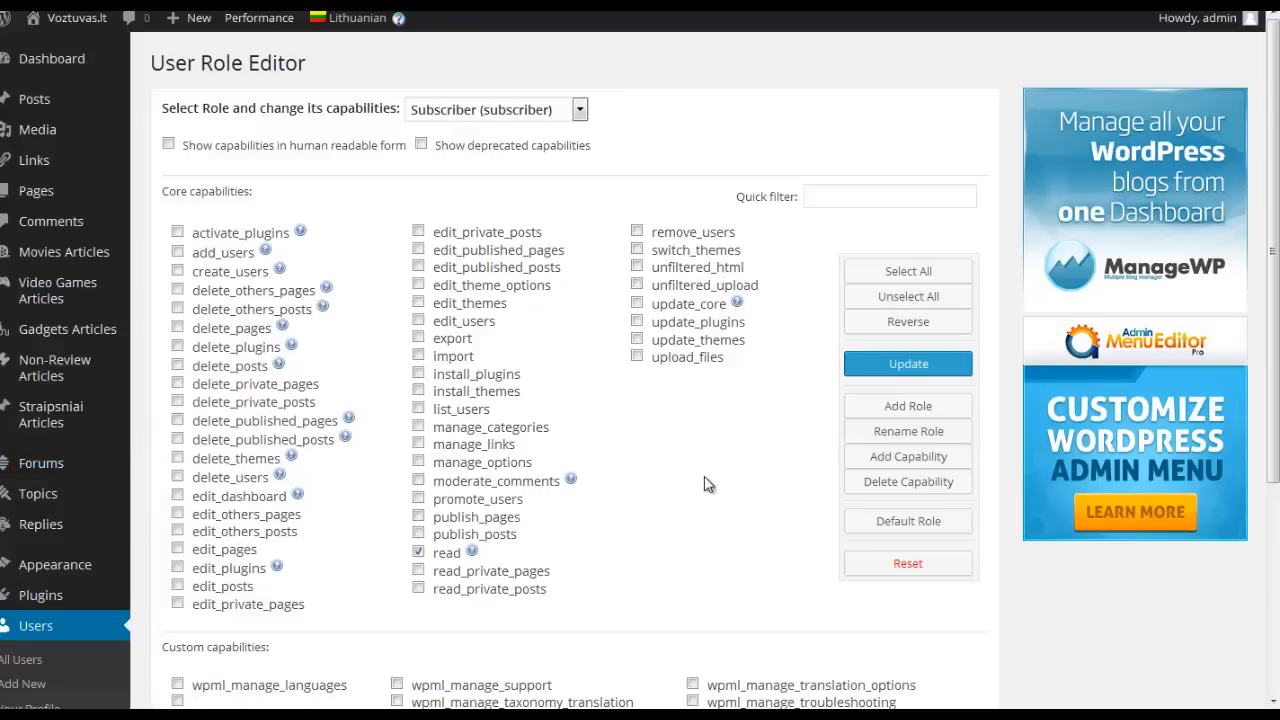
{"action": "mouse_move", "coordinate": [714, 488]}
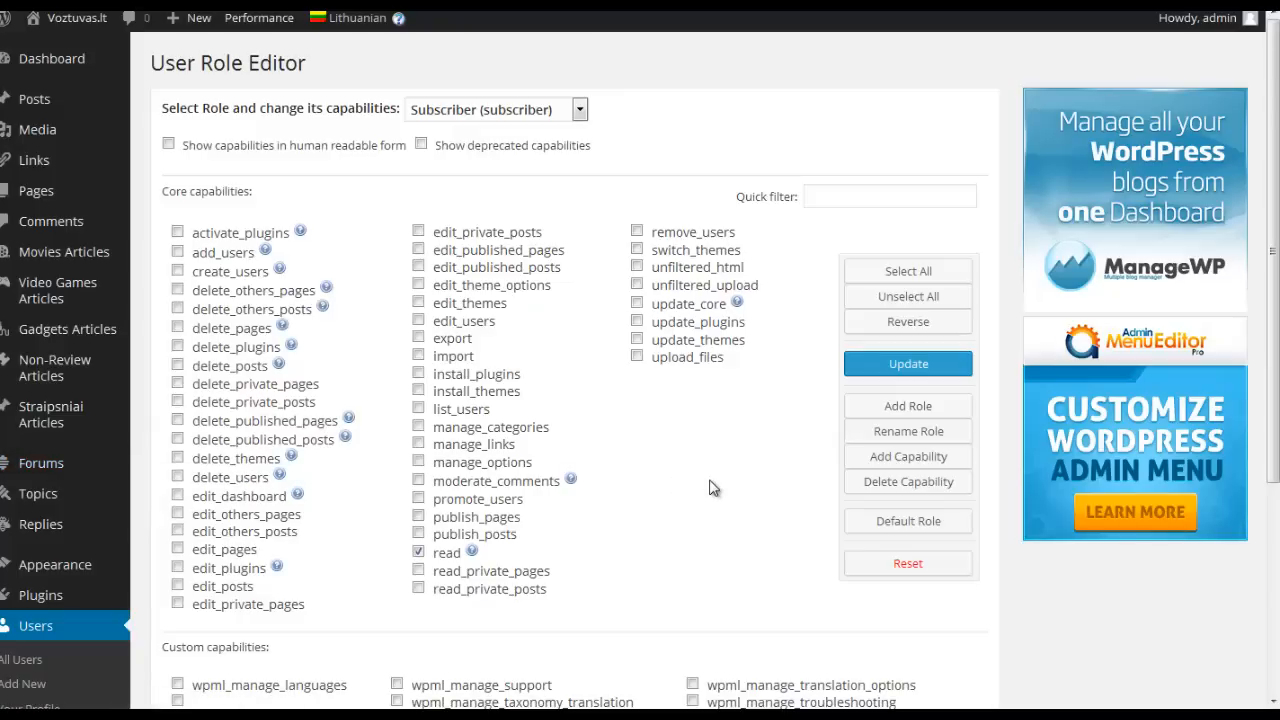